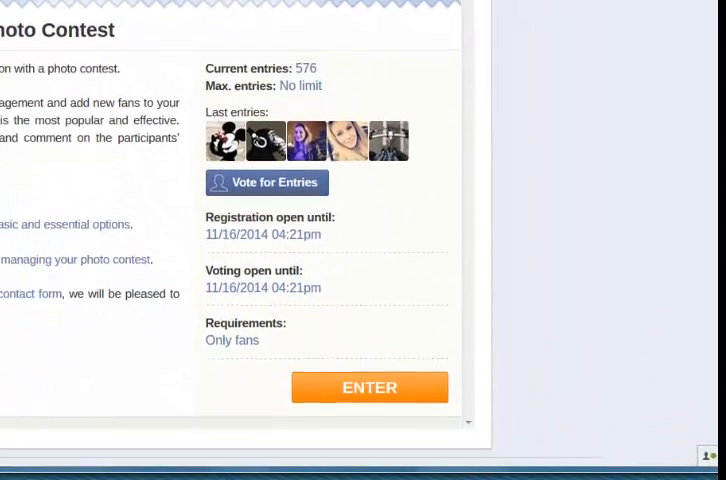
scroll(down, 3)
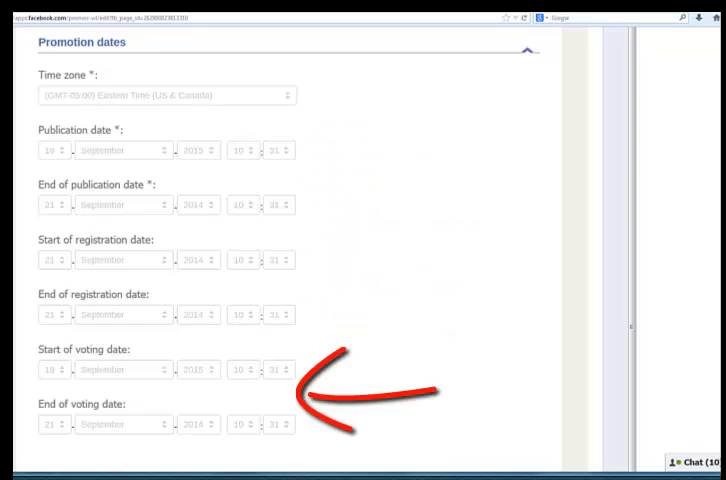
scroll(down, 3)
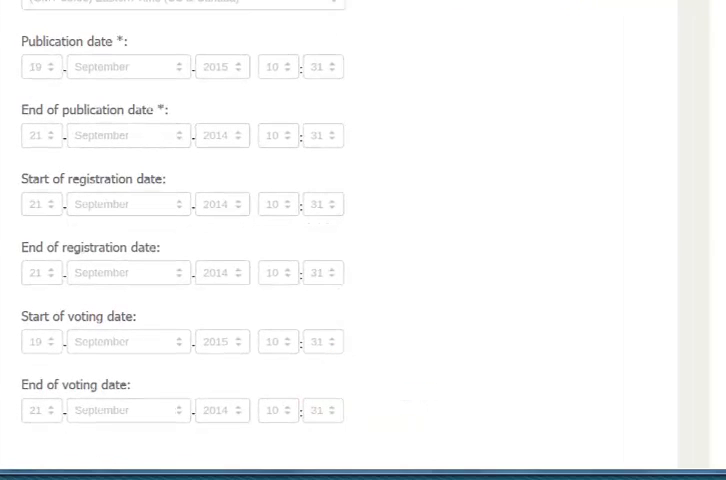